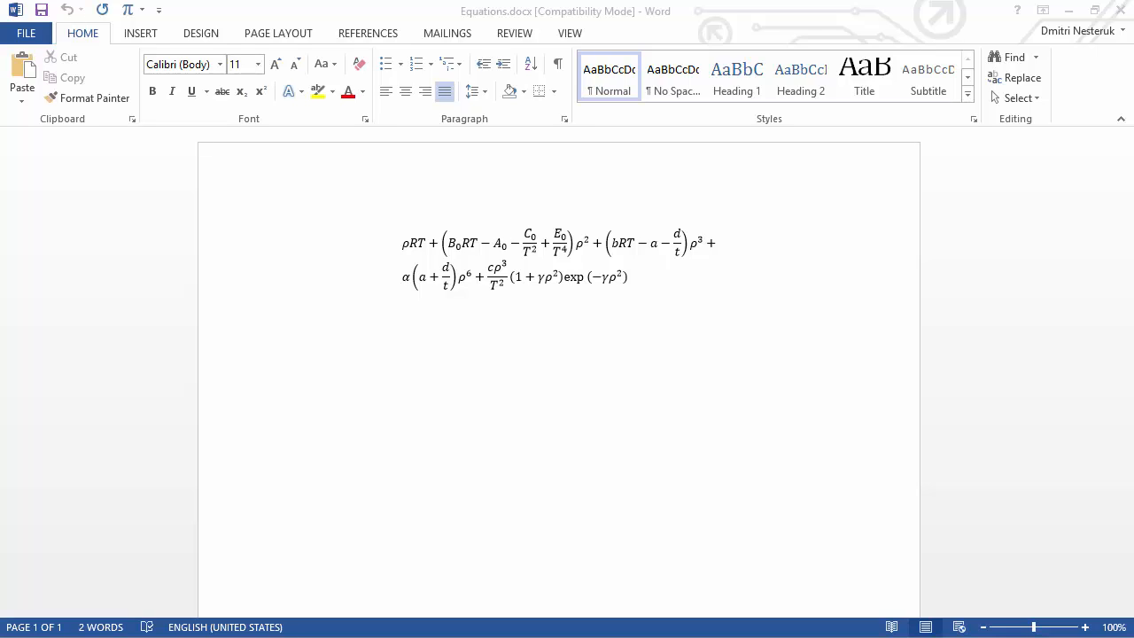
mouse_move(605, 455)
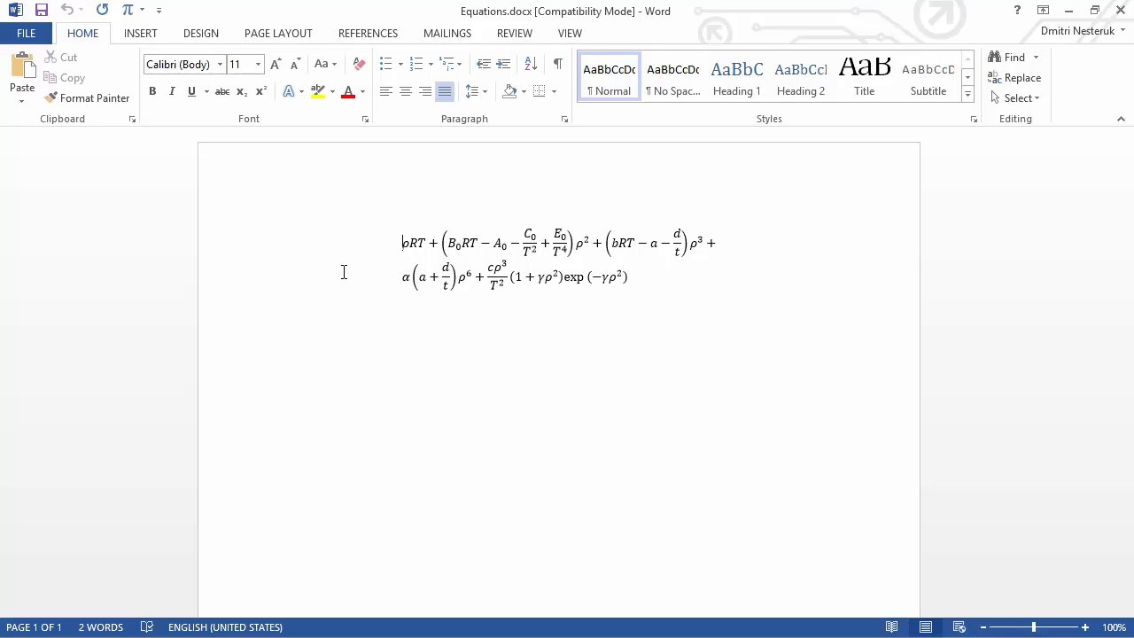
Step: Set Word's equation options to copy MathML to the clipboard as plain text
click(558, 244)
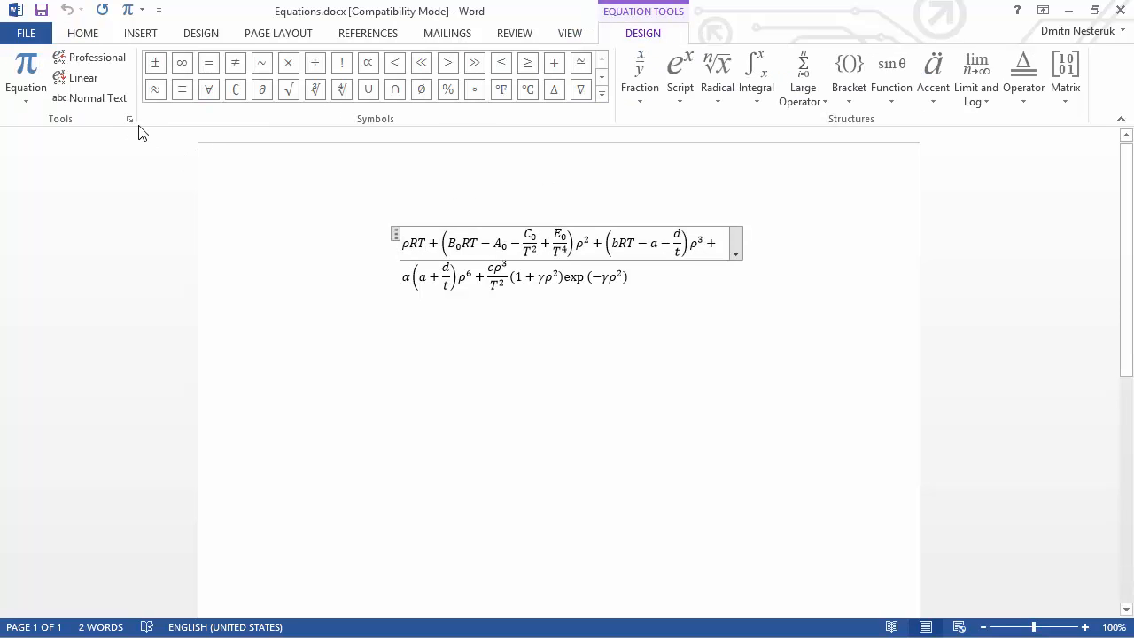
click(129, 117)
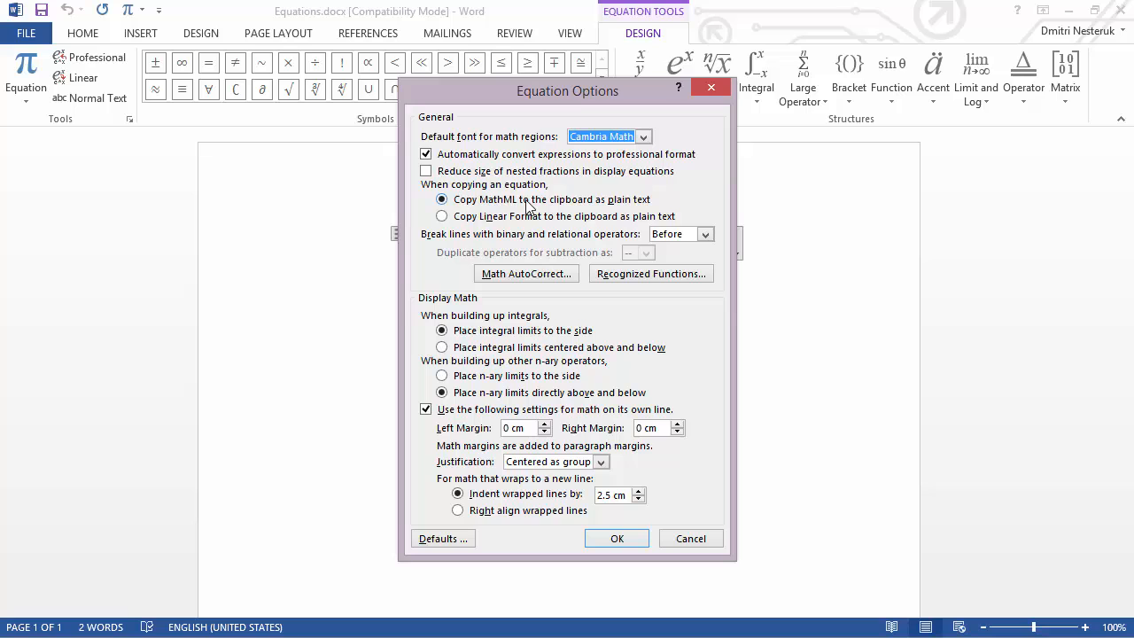
click(616, 538)
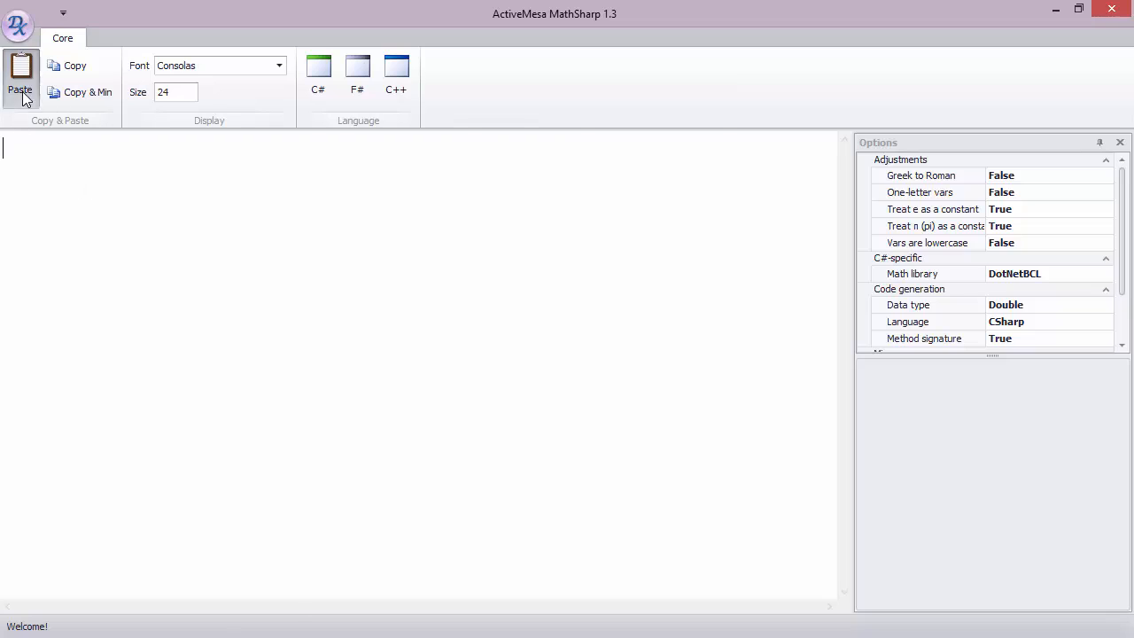
Step: Paste the copied MathML equation into MathSharp as a generated C# method returning double
click(19, 76)
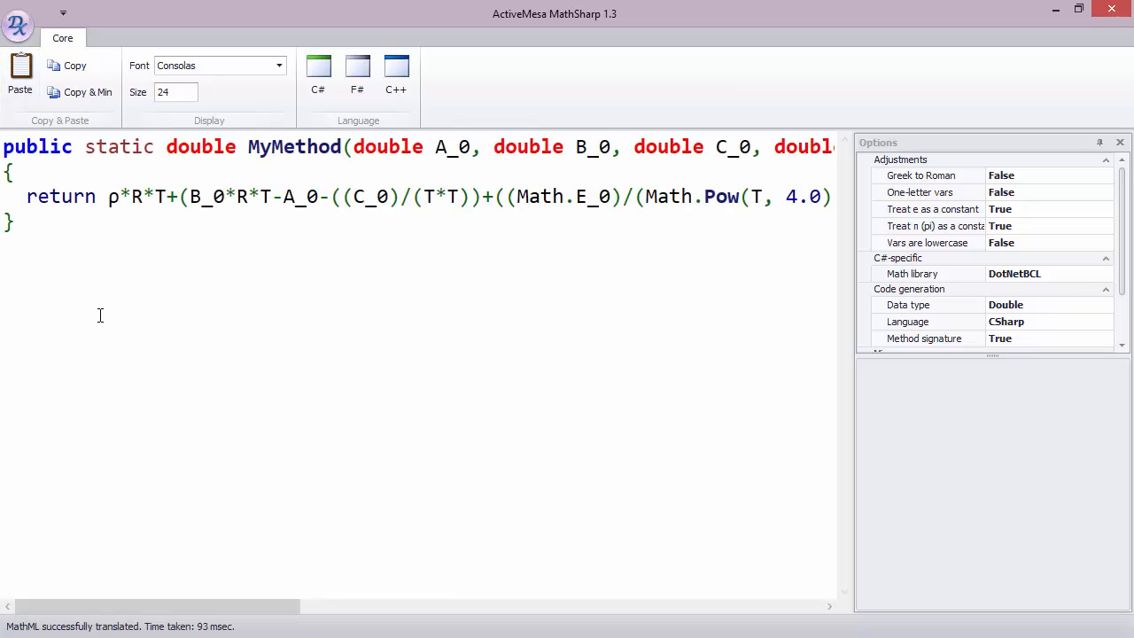